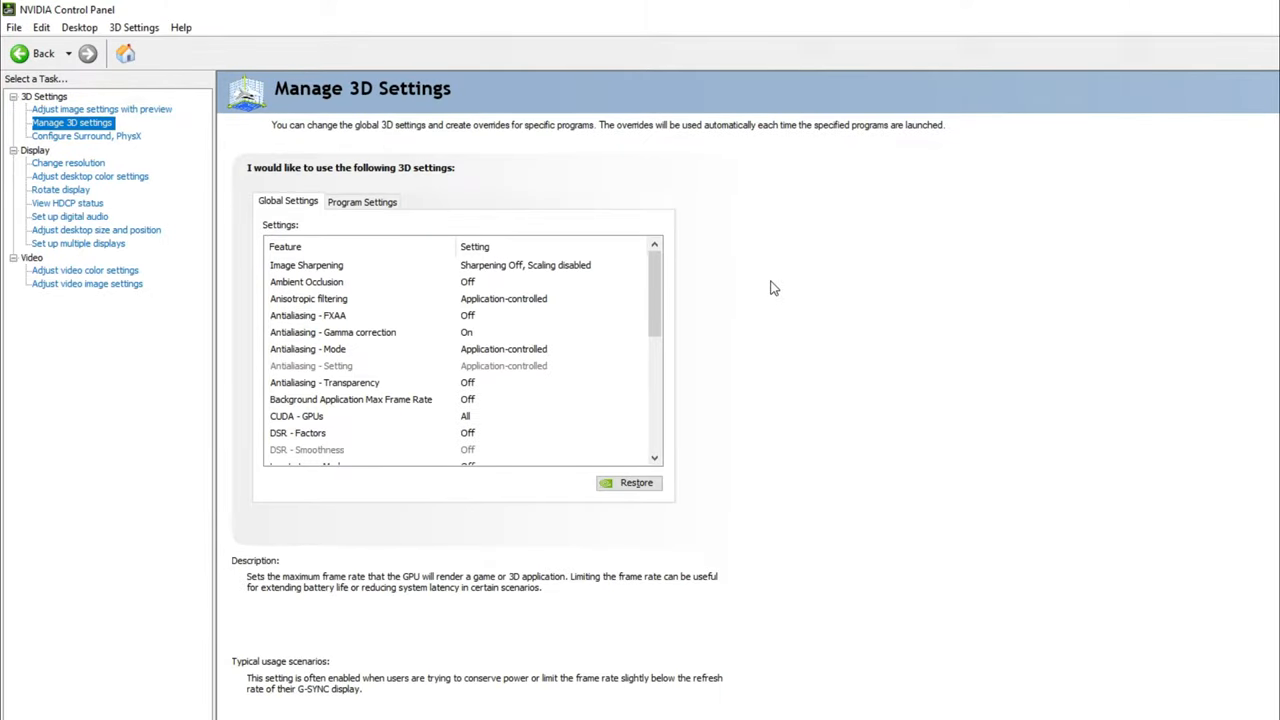
mouse_move(719, 293)
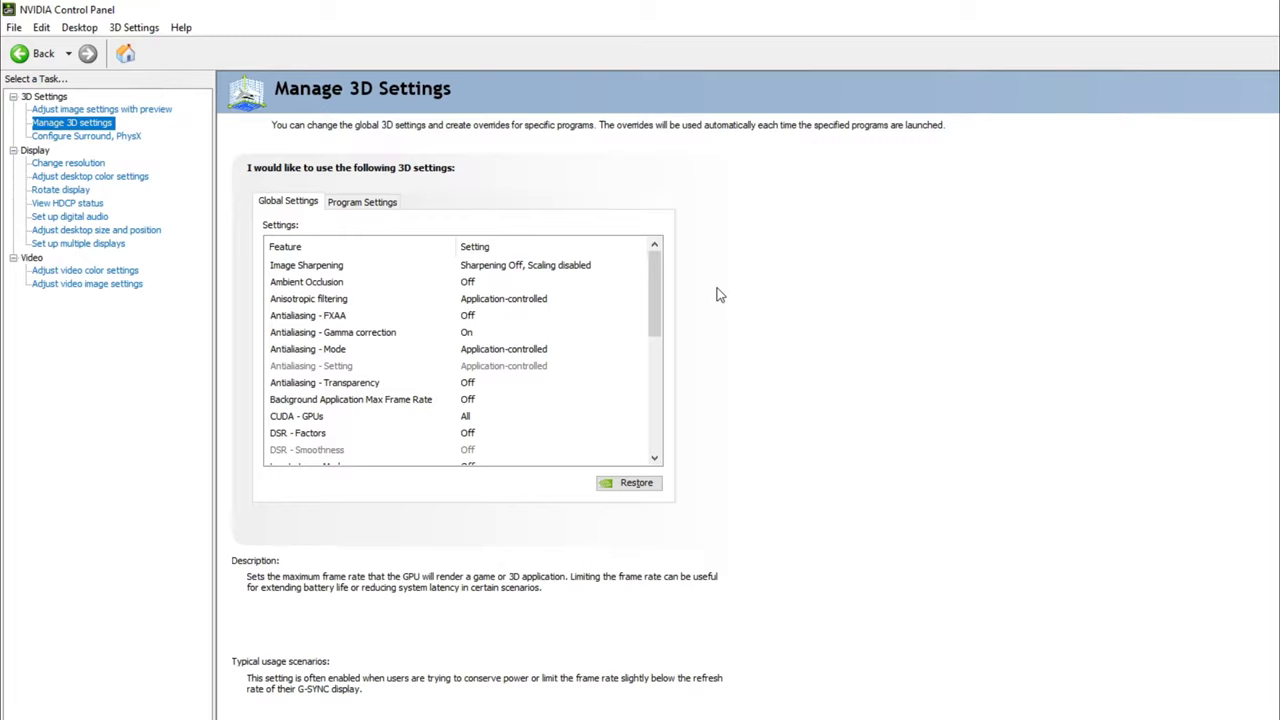
mouse_move(323, 190)
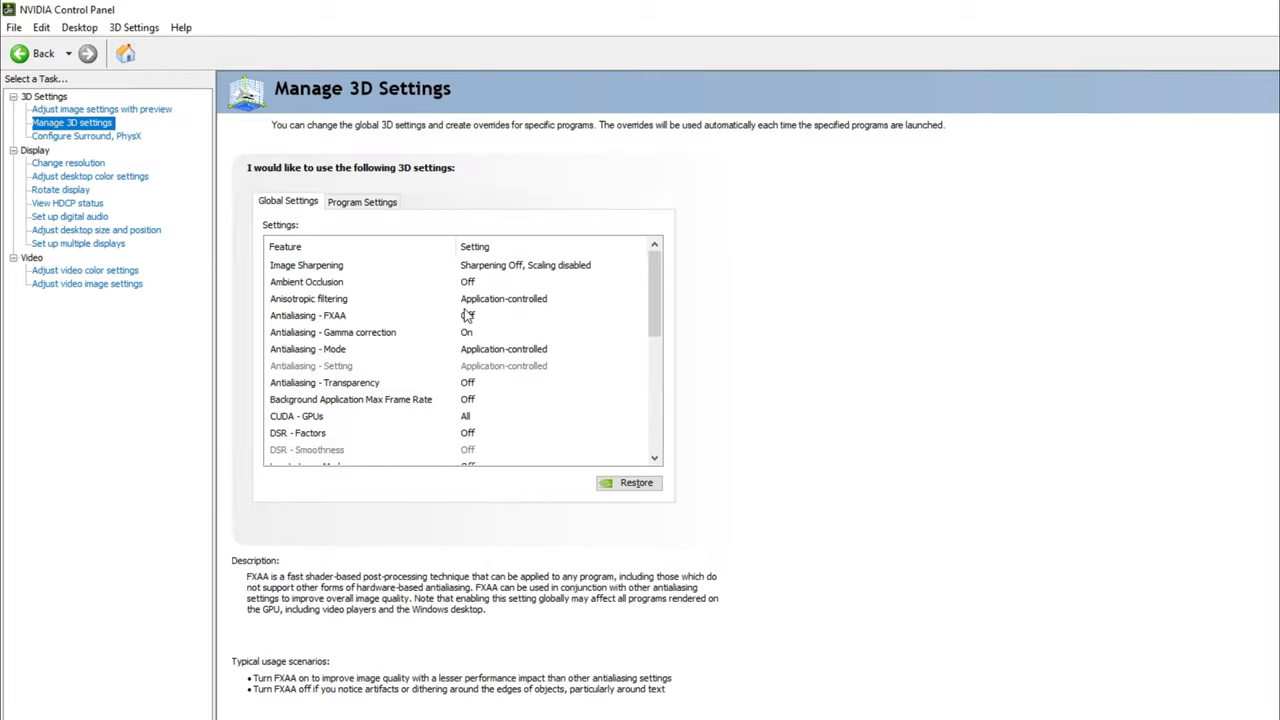
Step: Choose Microsoft Flight Simulator under Program Settings, reviewing the FXAA and Ambient Occlusion descriptions
click(629, 482)
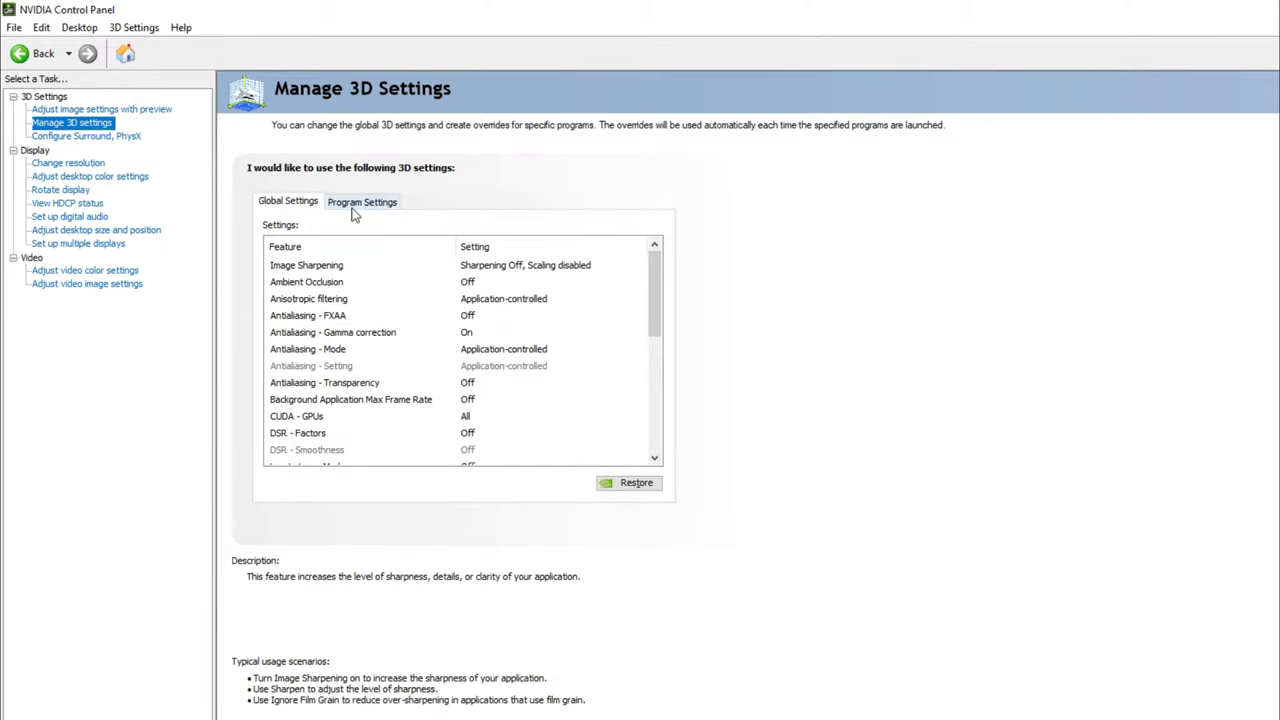
click(362, 201)
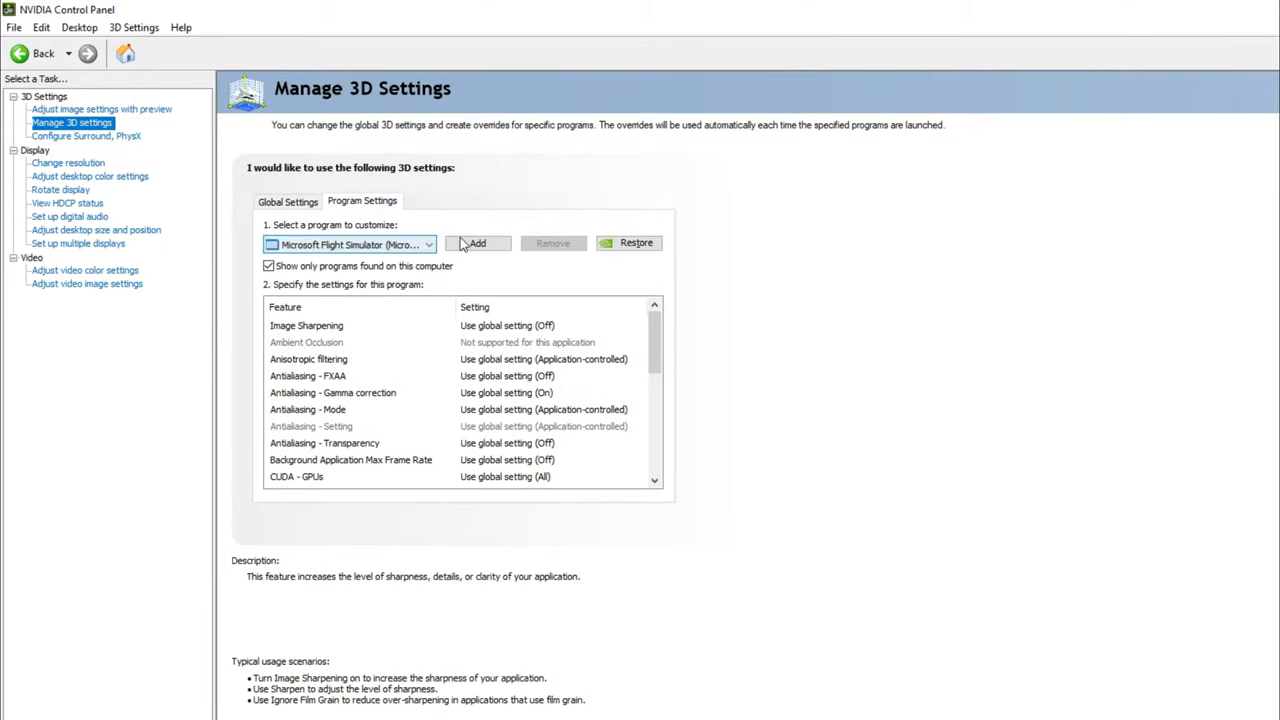
click(429, 244)
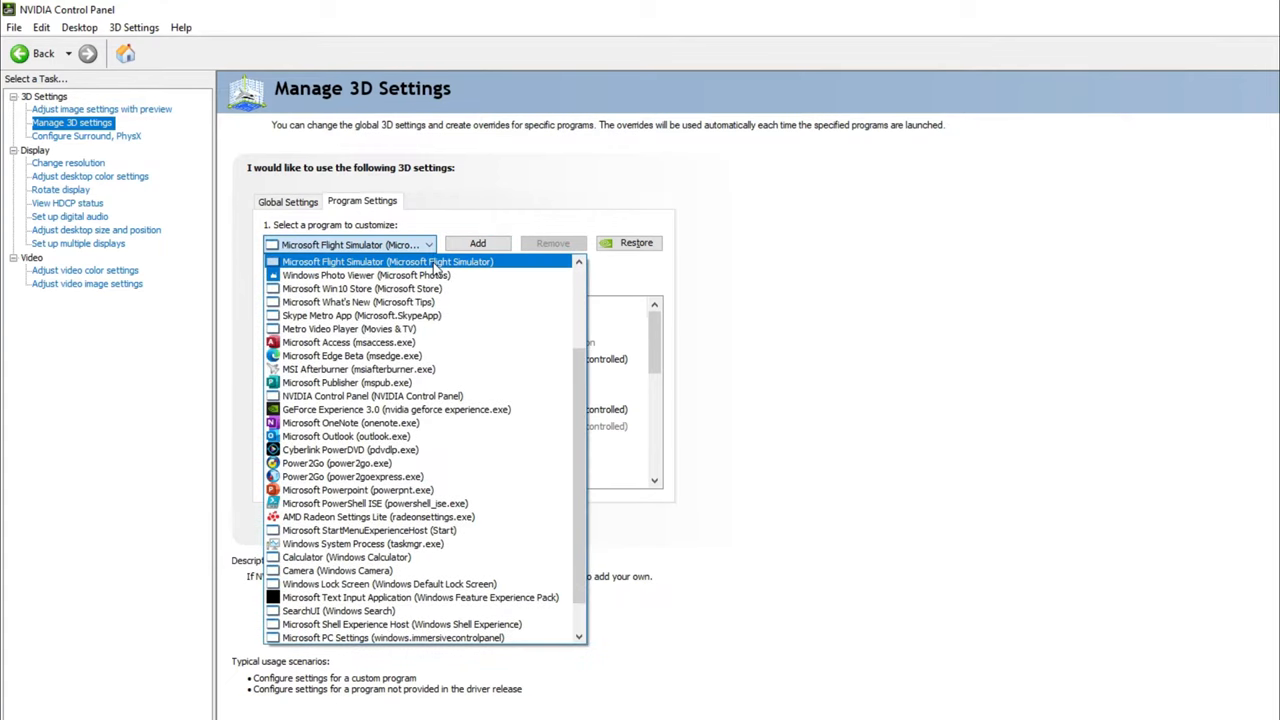
click(386, 261)
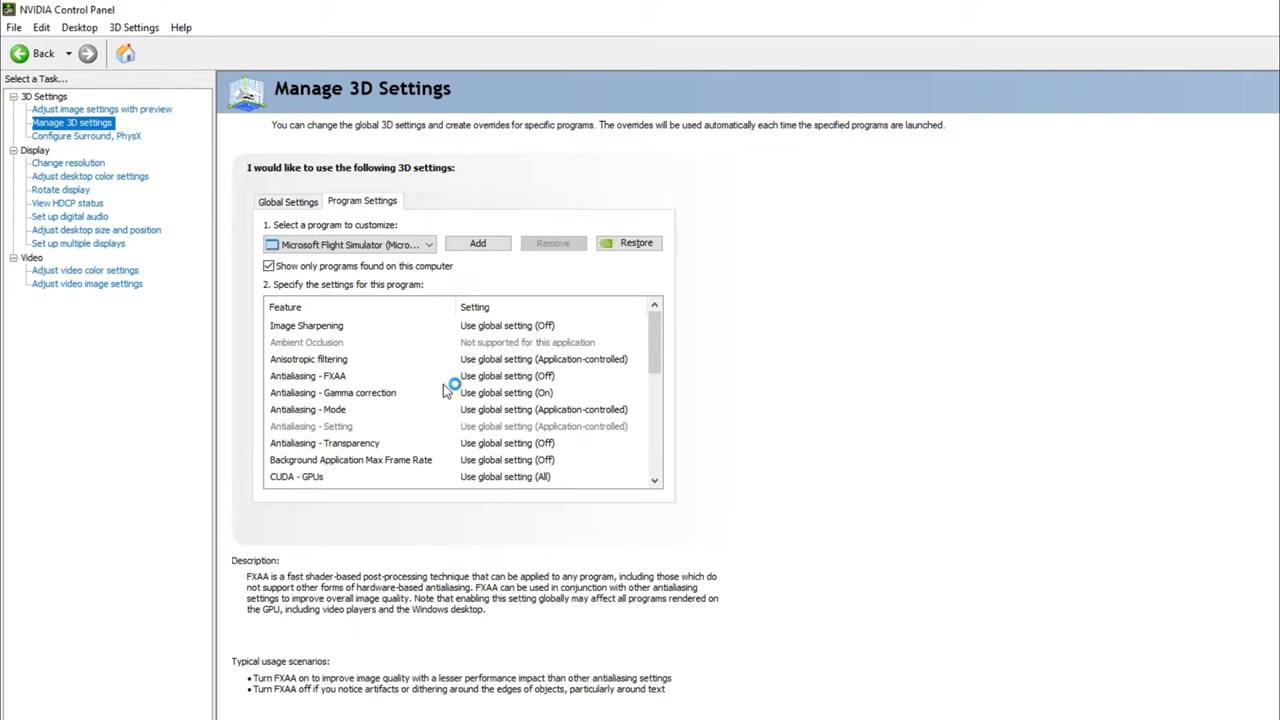
mouse_move(447, 388)
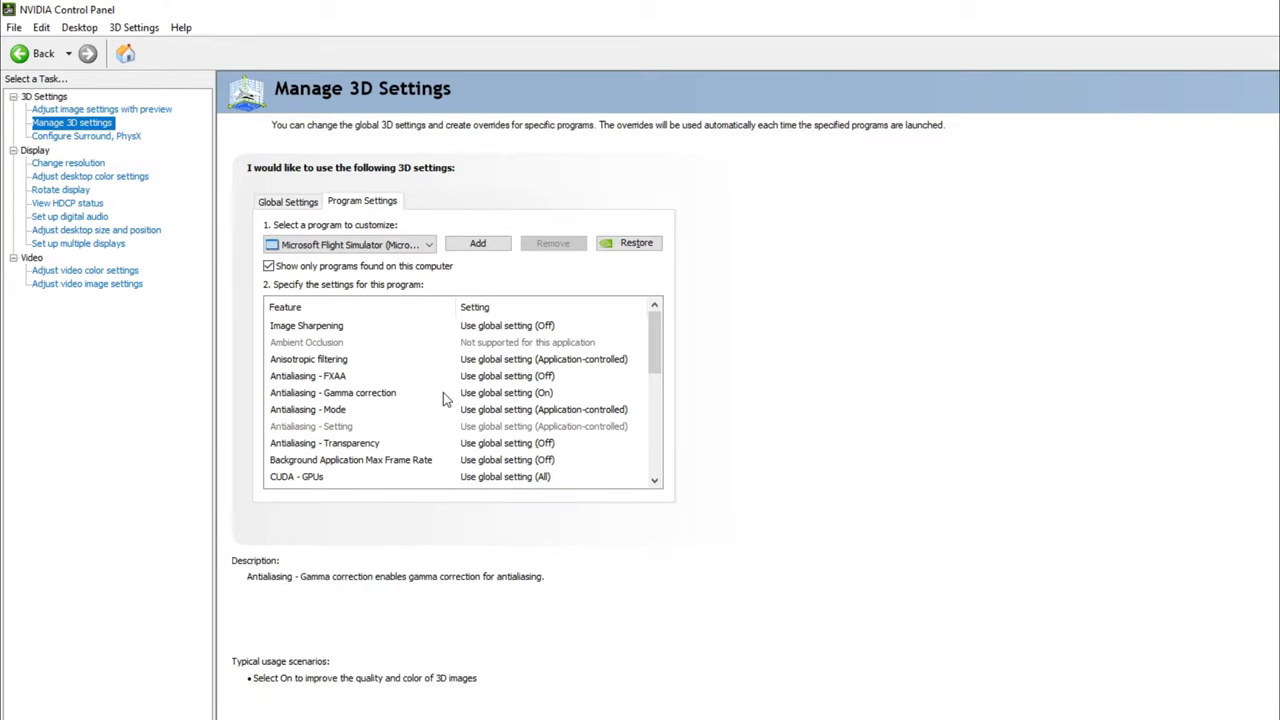
click(306, 342)
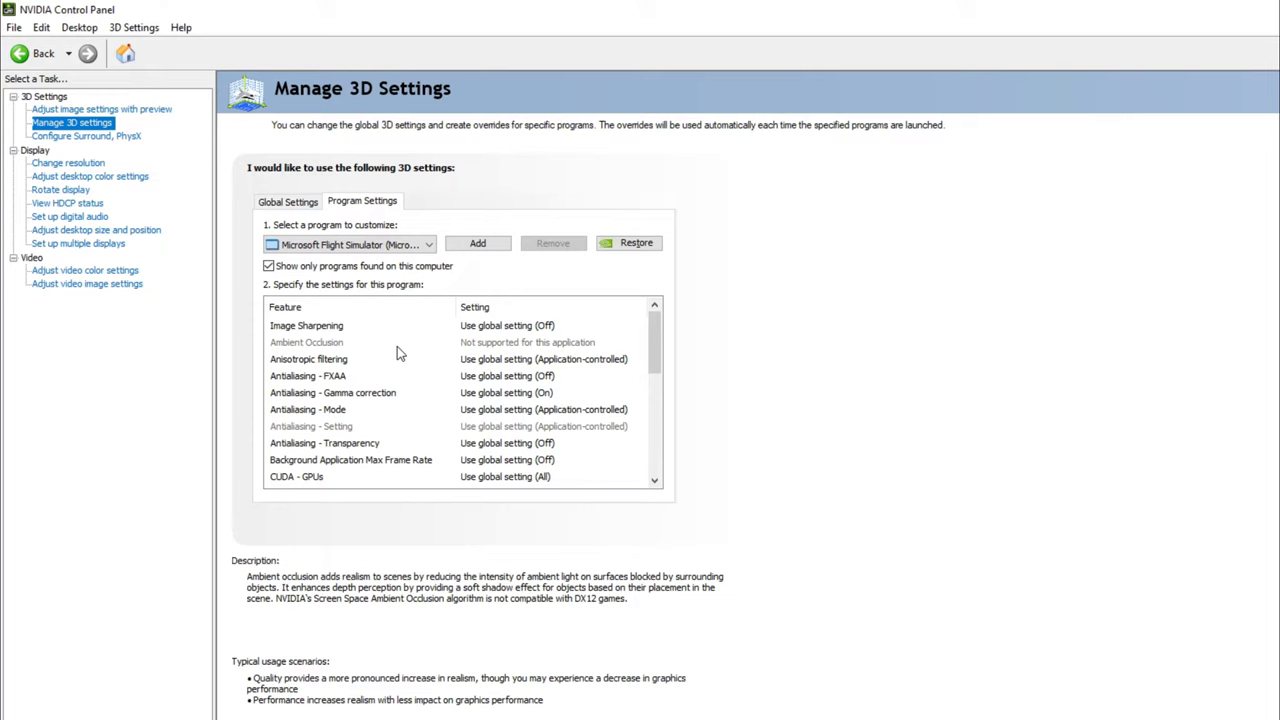
Step: Scroll Flight Simulator's feature list down to the Vertical sync and texture filtering overrides
scroll(down, 3)
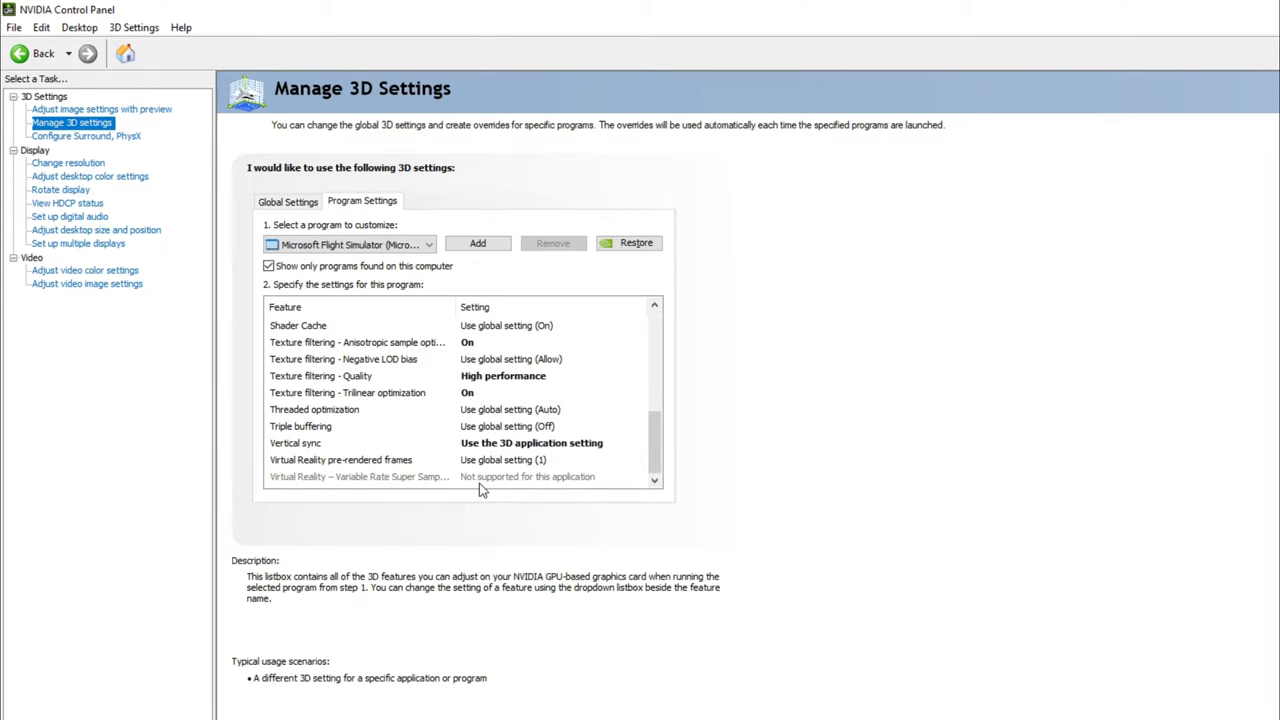
click(295, 443)
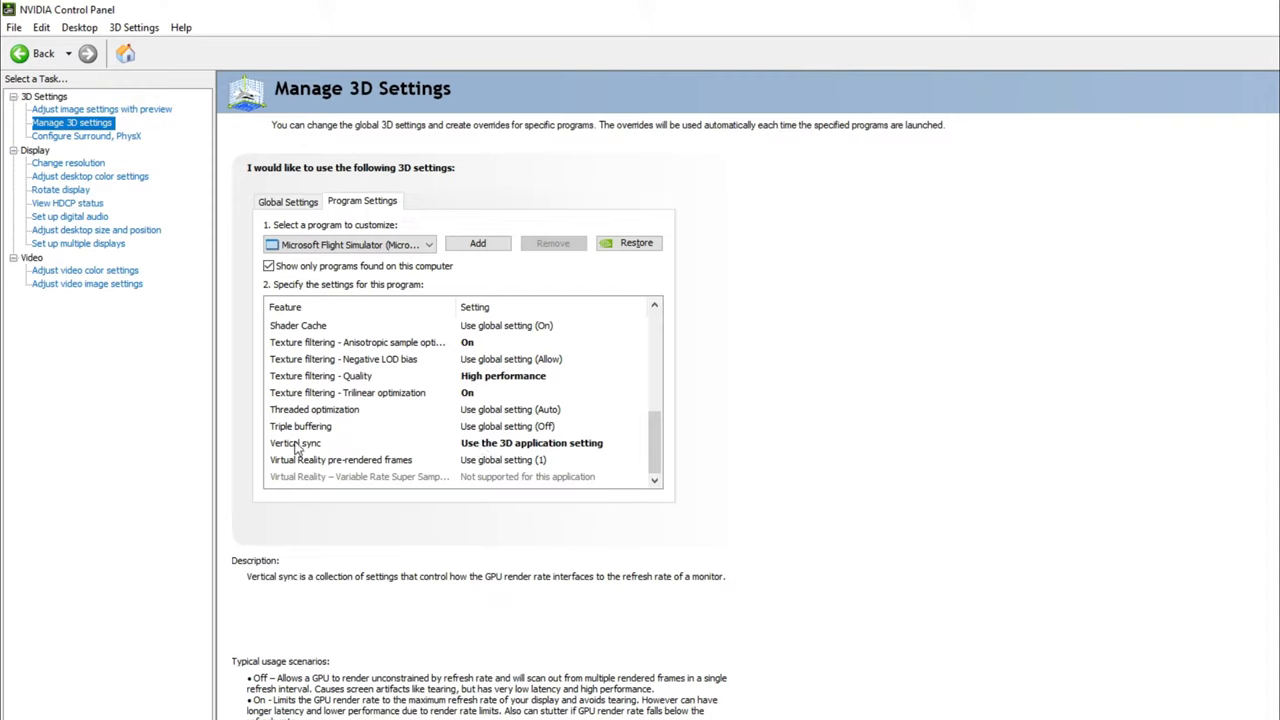
mouse_move(497, 450)
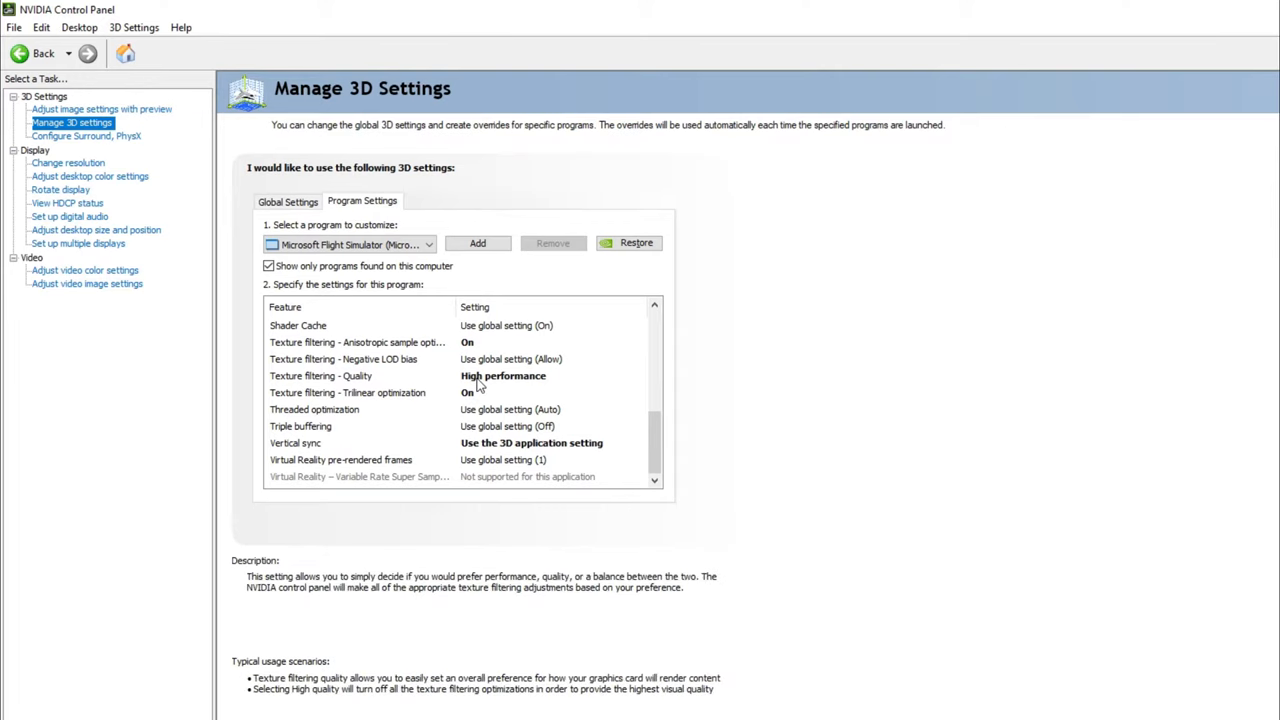
mouse_move(295, 385)
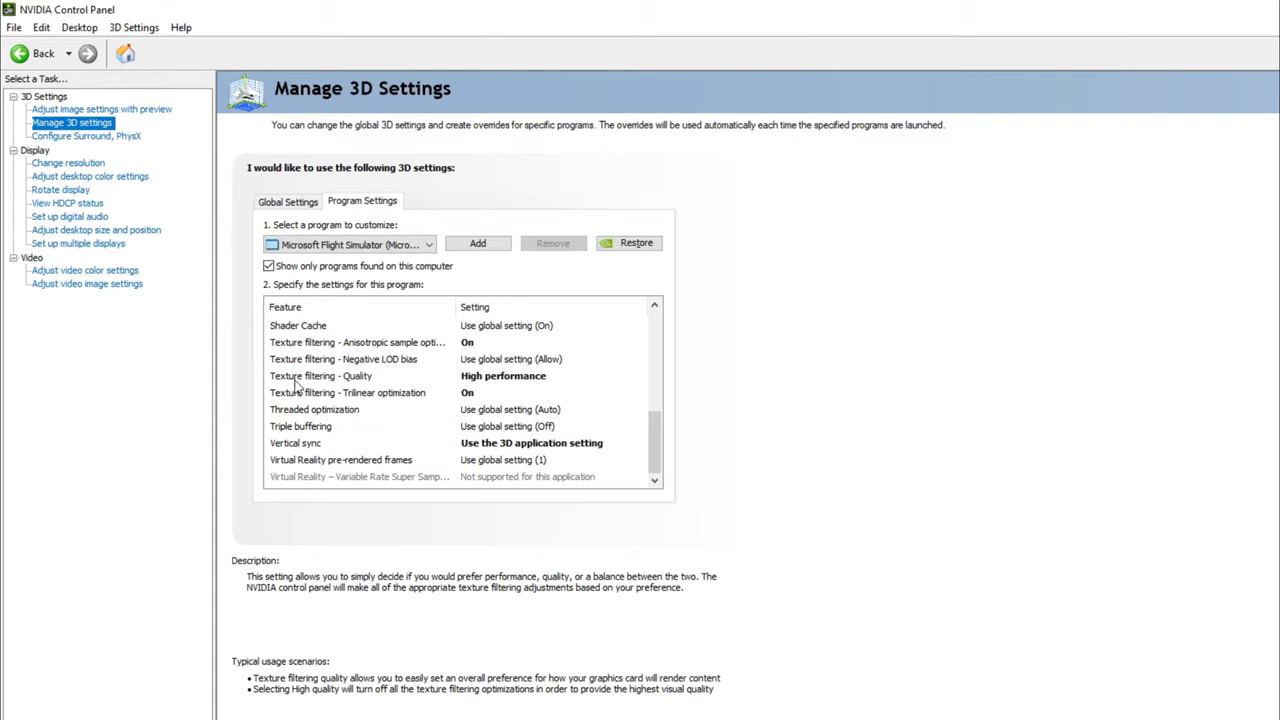
mouse_move(493, 388)
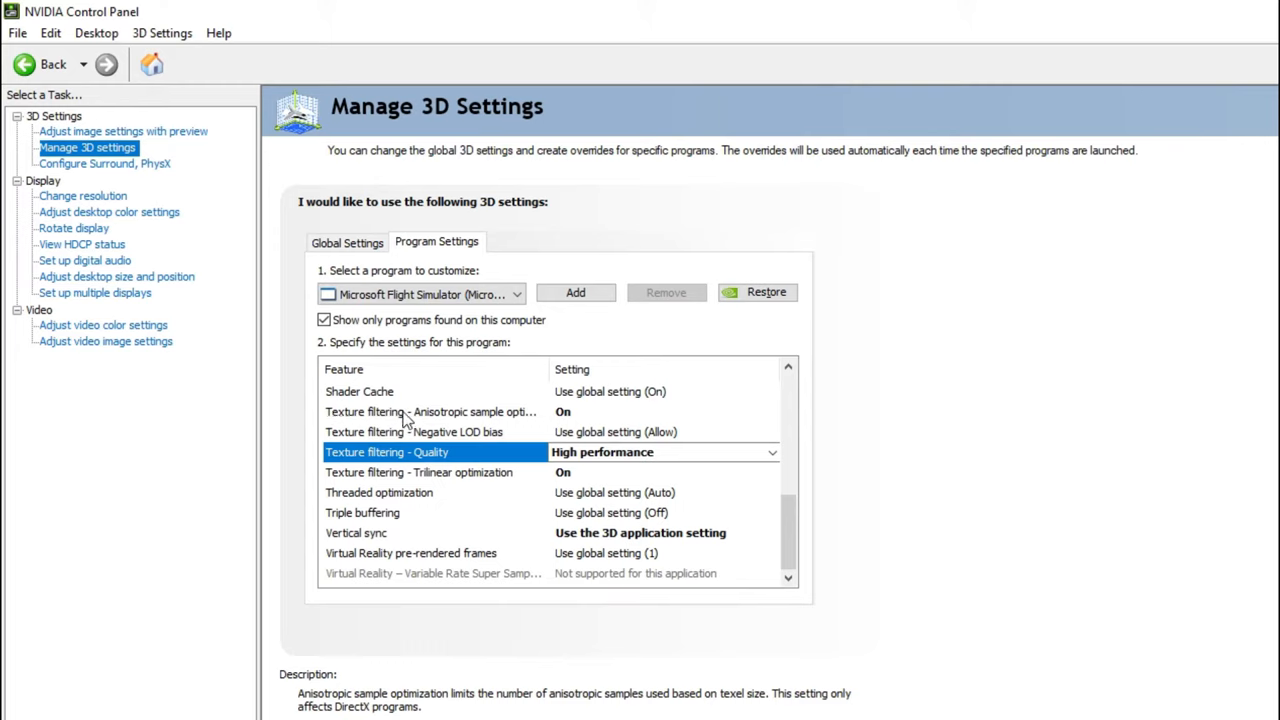
mouse_move(420, 472)
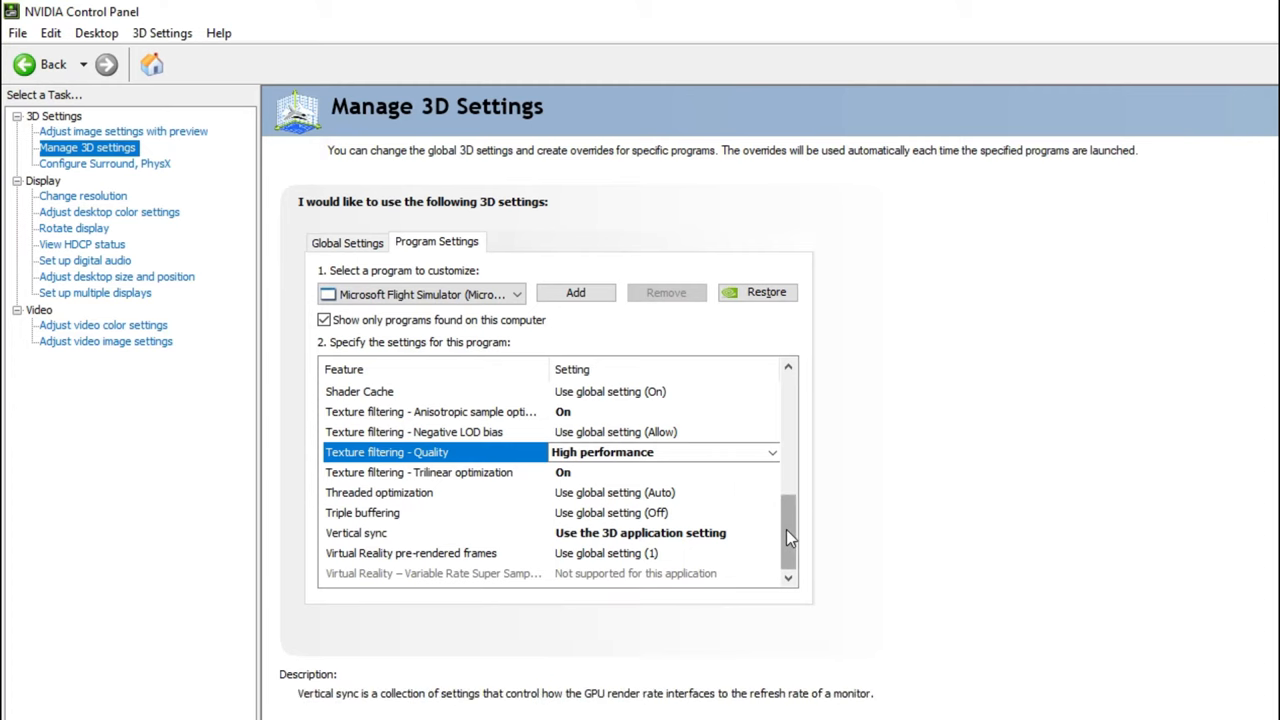
scroll(up, 3)
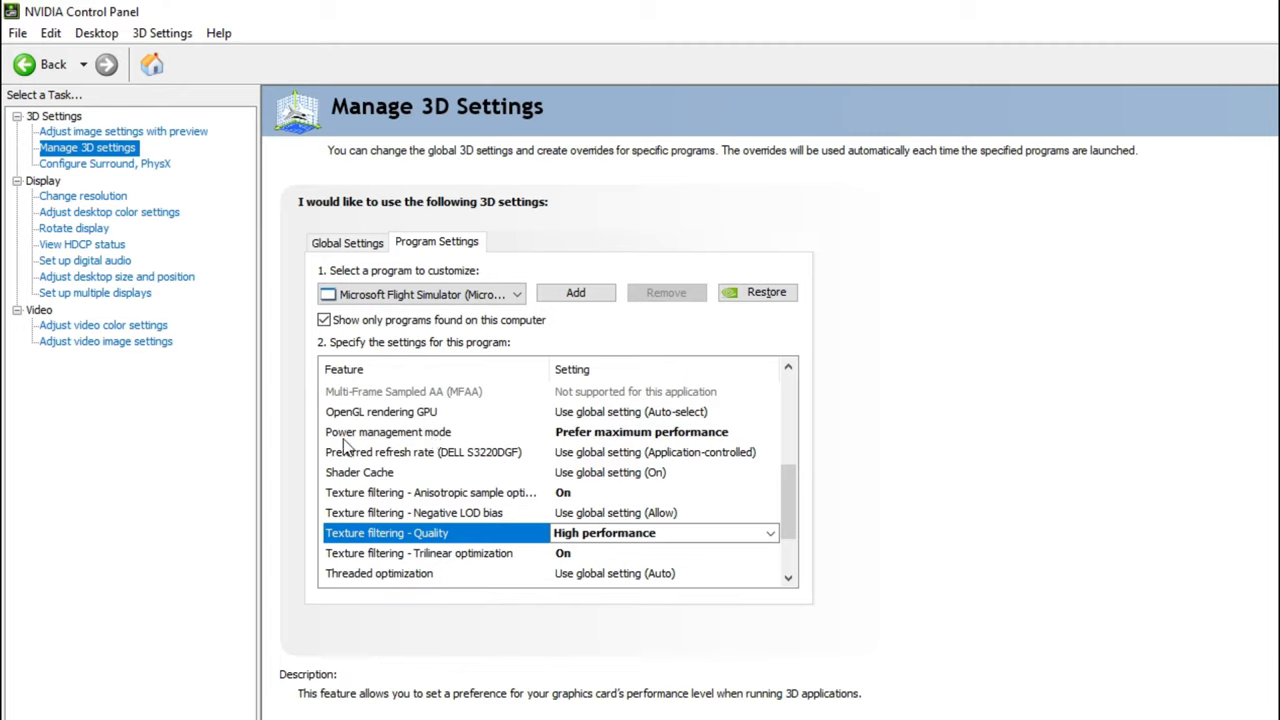
mouse_move(625, 440)
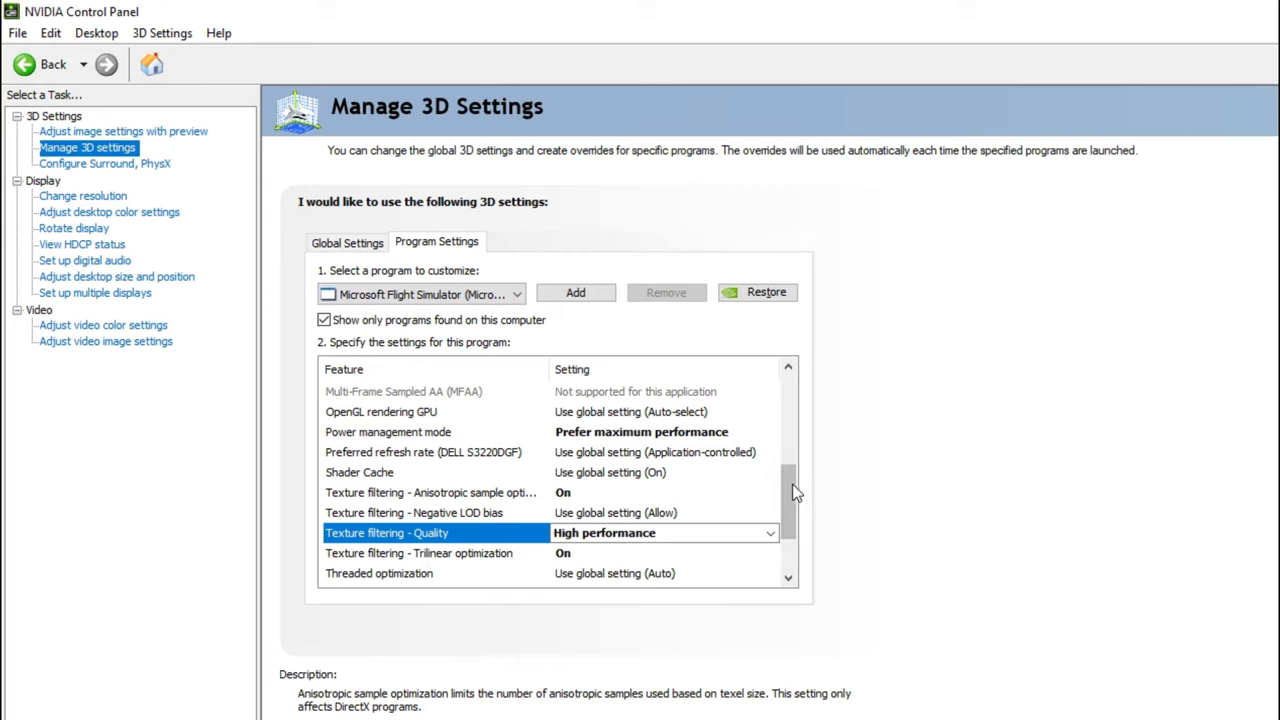
scroll(up, 3)
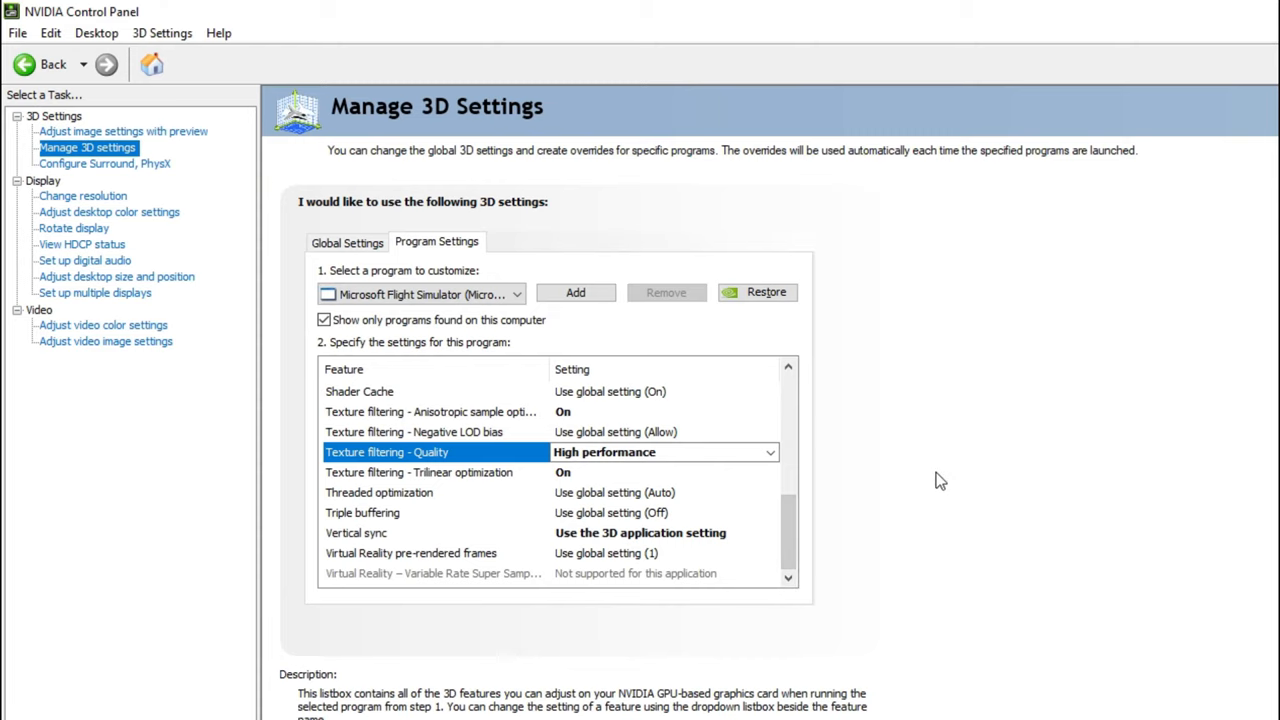
click(347, 242)
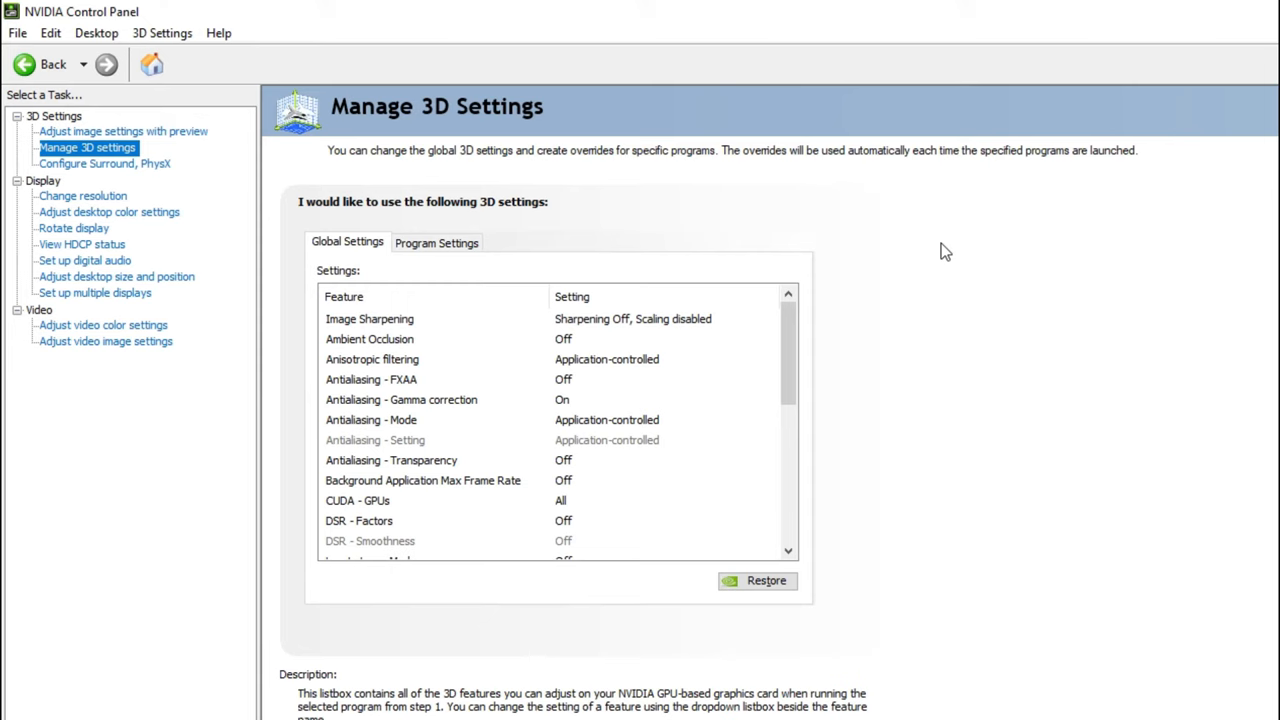
click(436, 242)
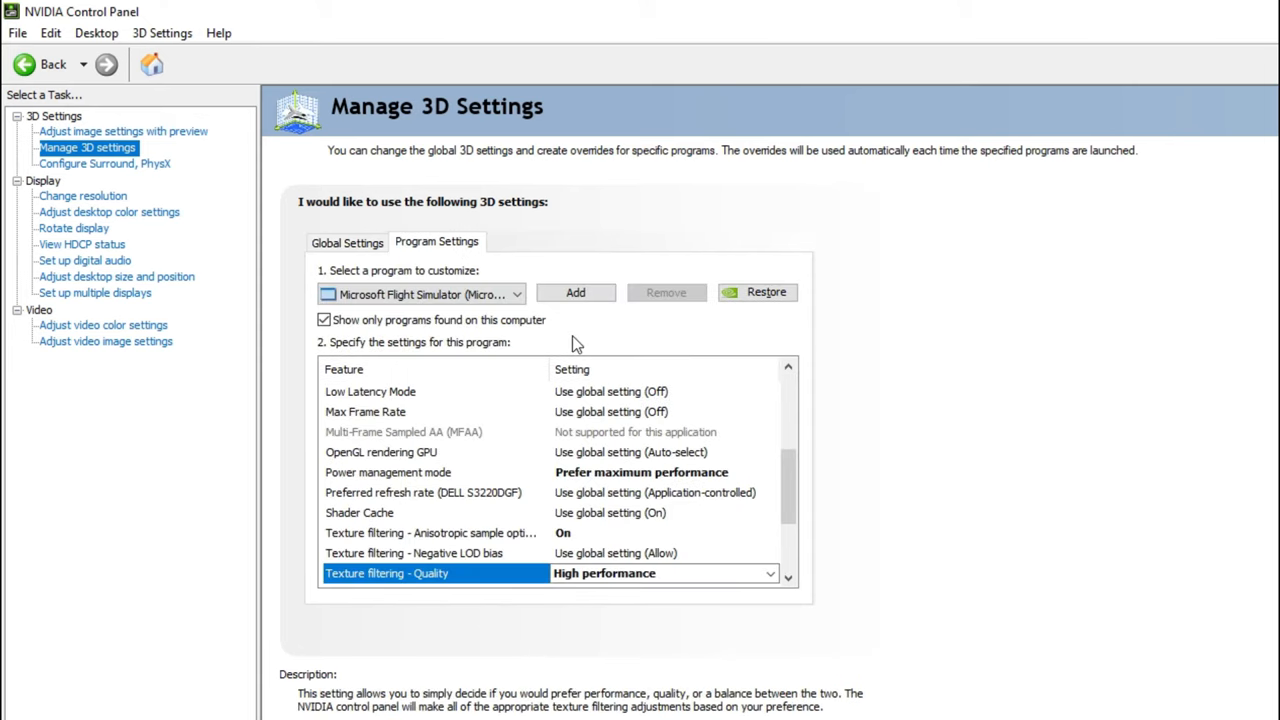